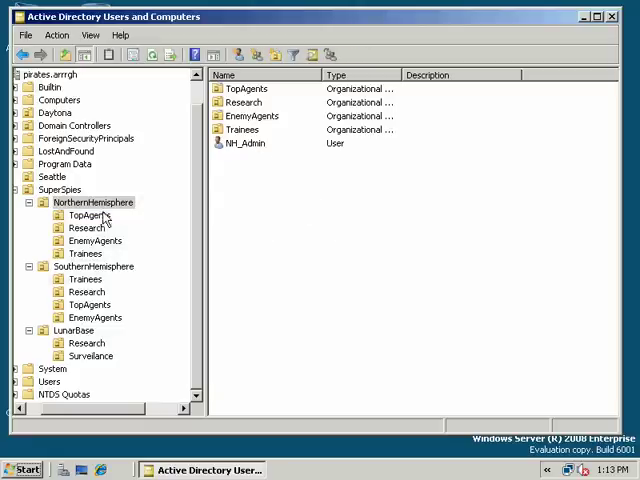
Review the NorthernHemisphere unit's security, owner, auditing and Everyone entry, then cancel without changes
click(92, 202)
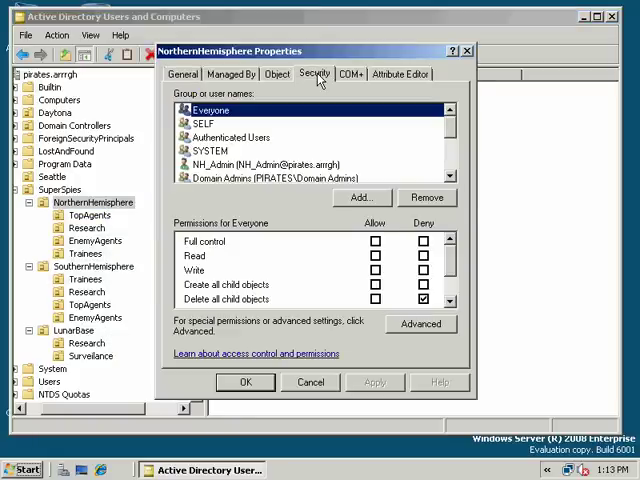
click(262, 164)
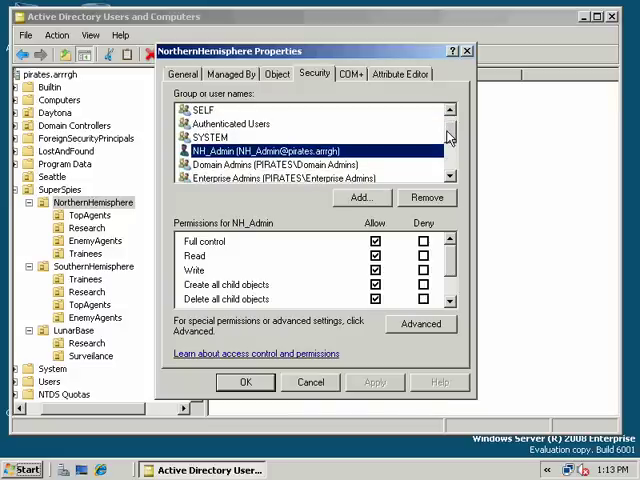
scroll(down, 3)
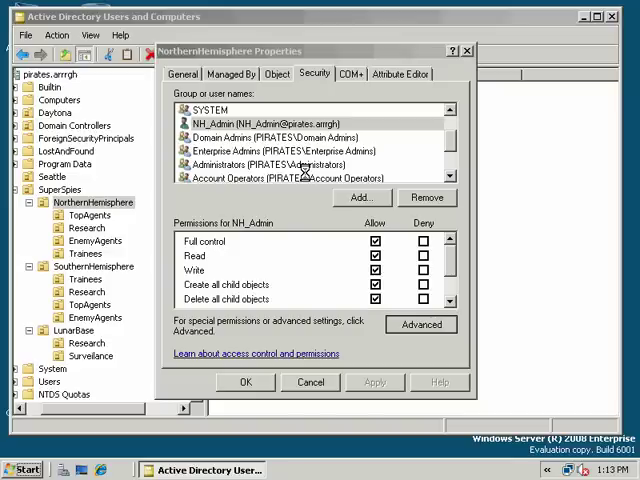
click(420, 324)
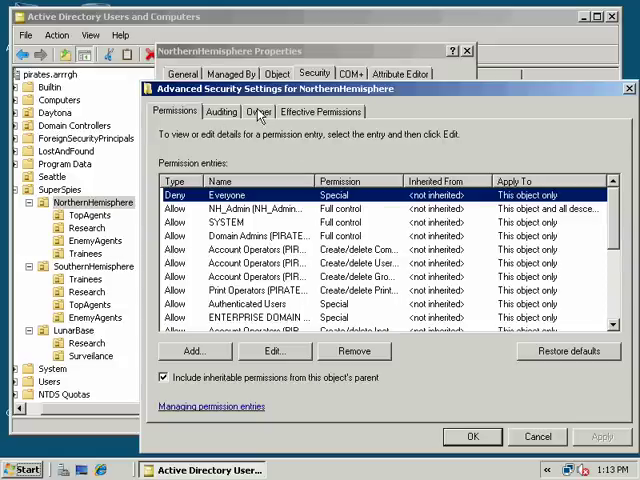
click(256, 112)
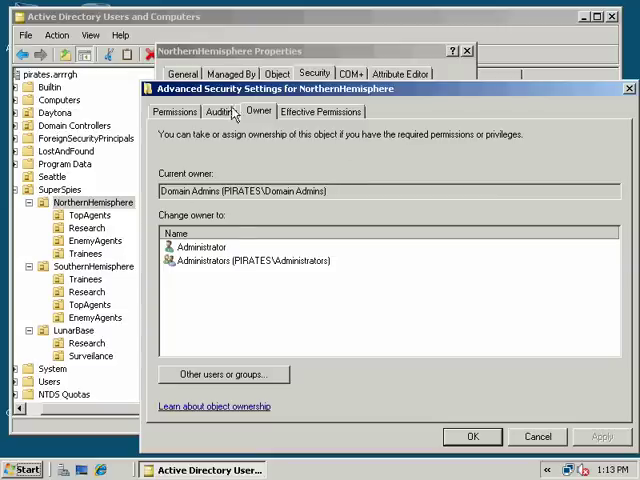
click(224, 112)
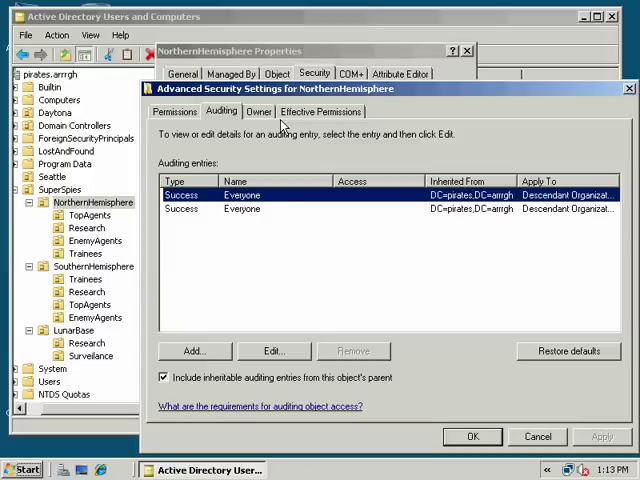
click(184, 112)
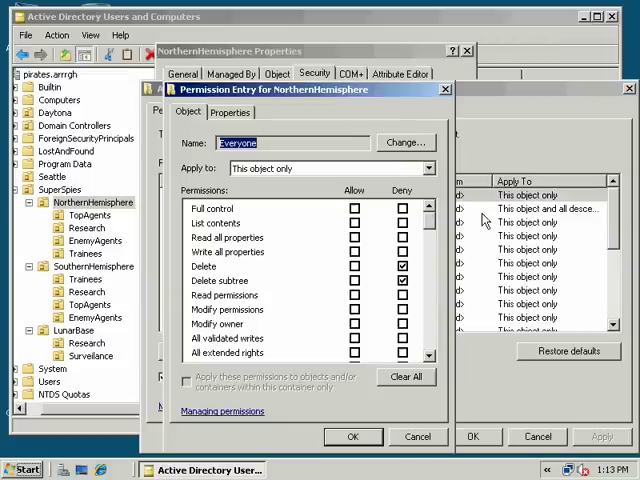
scroll(down, 3)
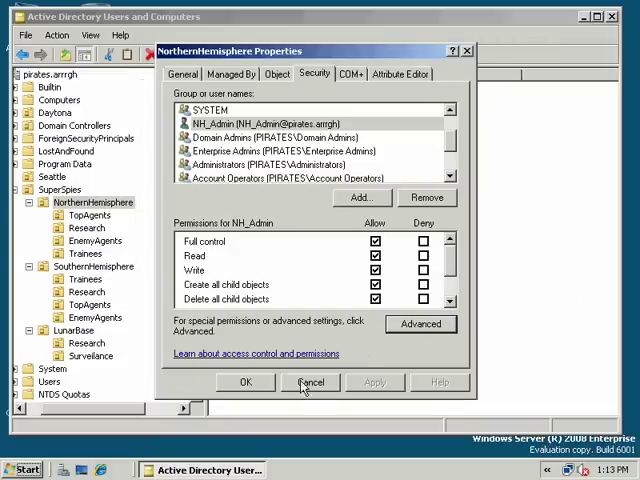
click(310, 382)
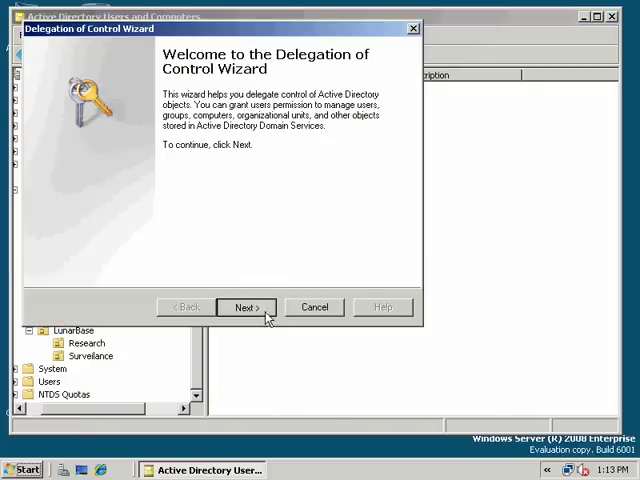
Delegate a custom task on the whole SouthernHemisphere folder to SH_Admin through the wizard
click(246, 308)
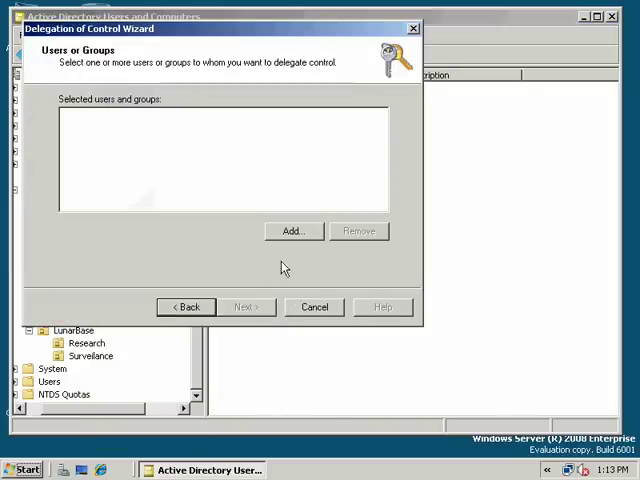
click(292, 230)
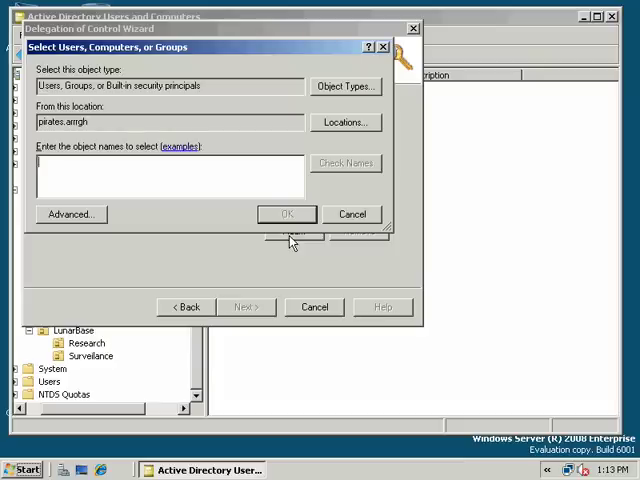
text(Sh_Admin)
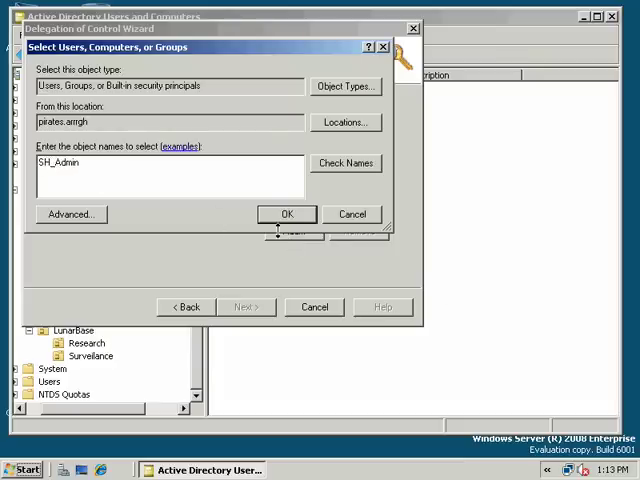
click(288, 212)
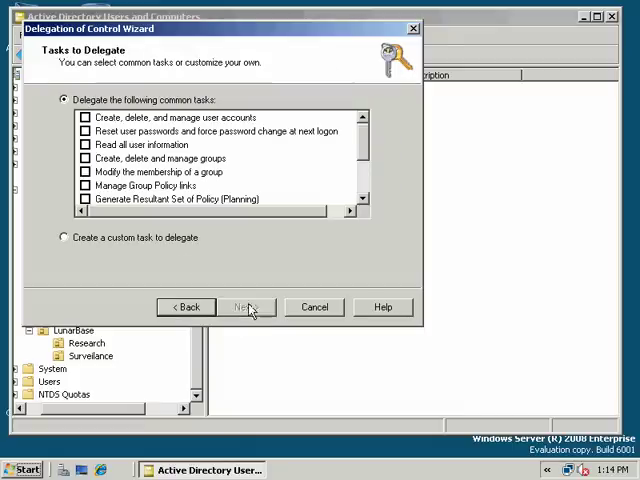
click(244, 308)
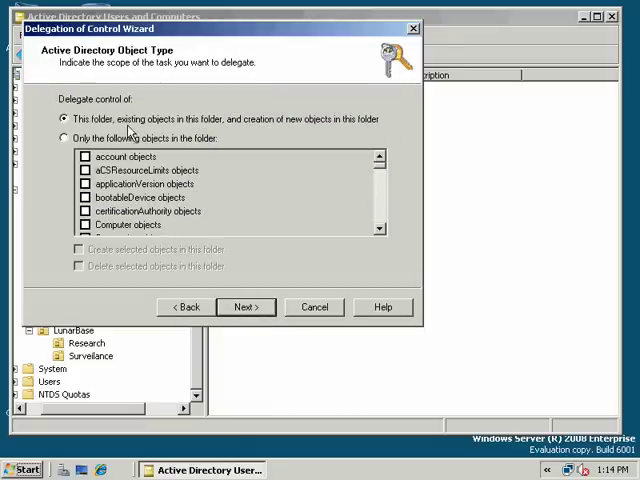
click(244, 306)
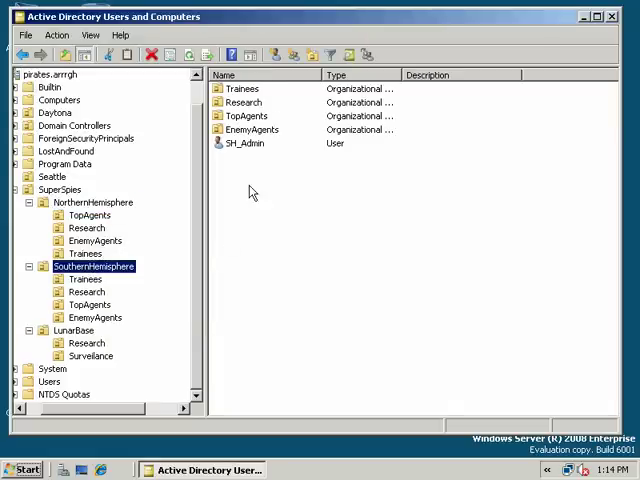
Add Lunar_Admin to the LunarBase unit's security list with Full Control allowed
click(72, 330)
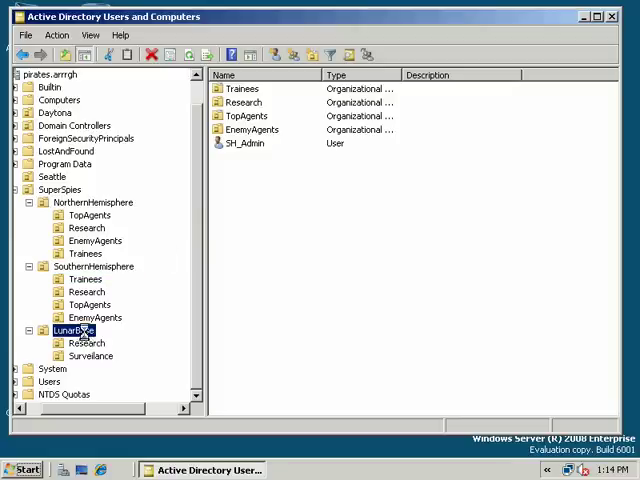
click(72, 330)
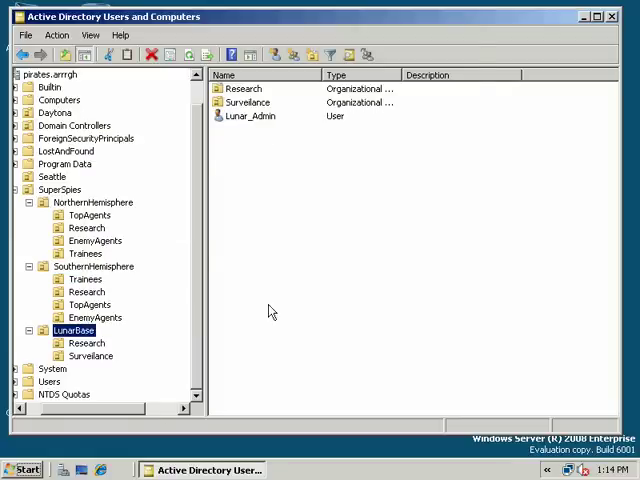
double_click(72, 330)
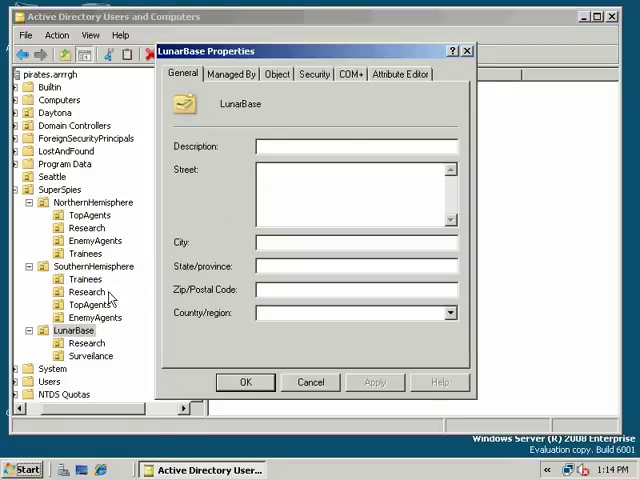
click(312, 72)
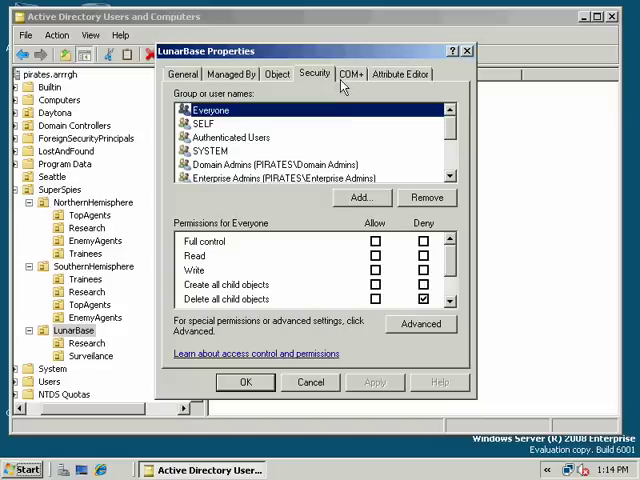
click(360, 196)
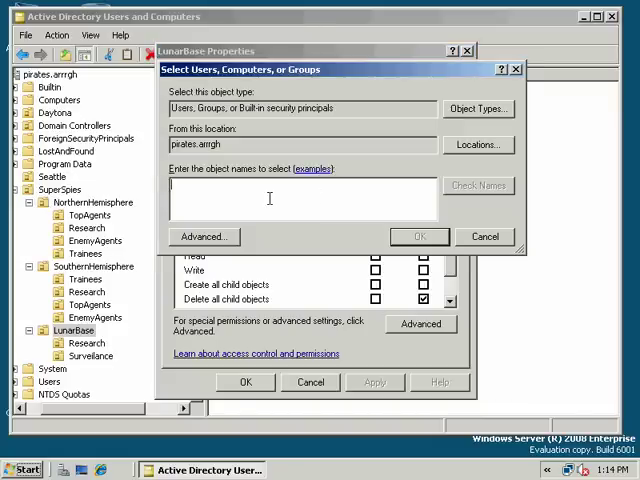
text(Lunar_Adm)
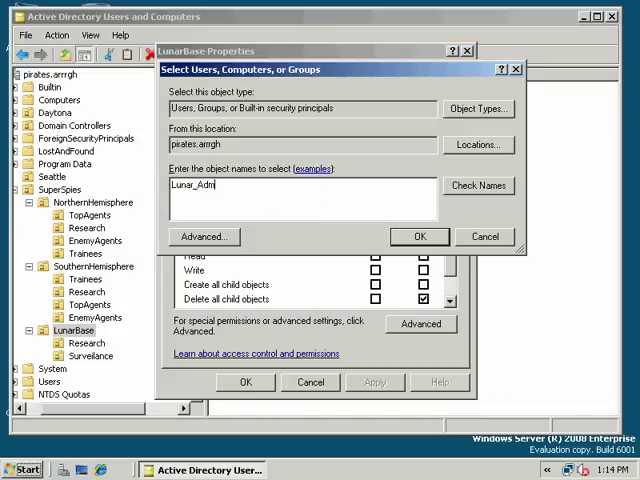
click(418, 236)
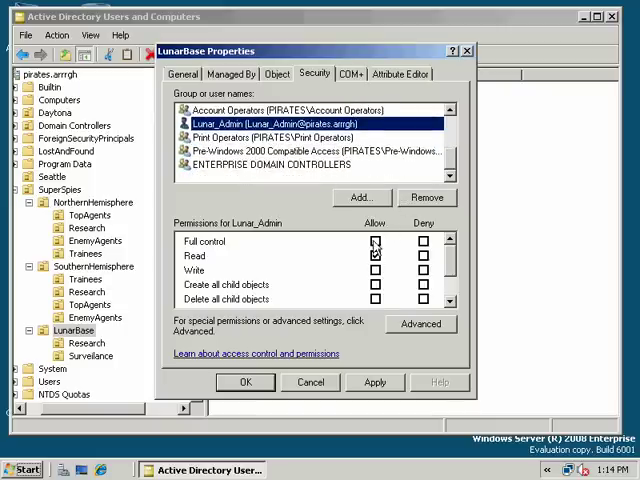
click(376, 240)
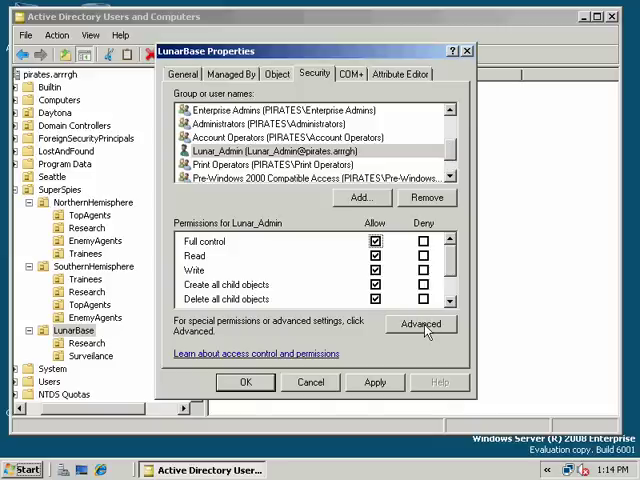
Check Lunar_Admin's entry in the advanced security settings and apply the LunarBase permissions
click(420, 324)
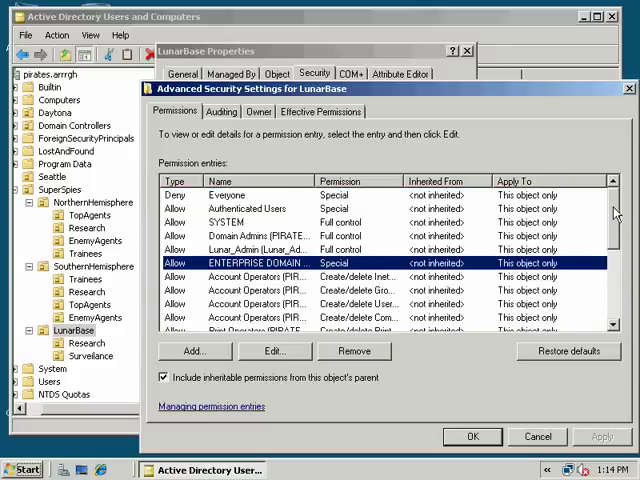
scroll(down, 3)
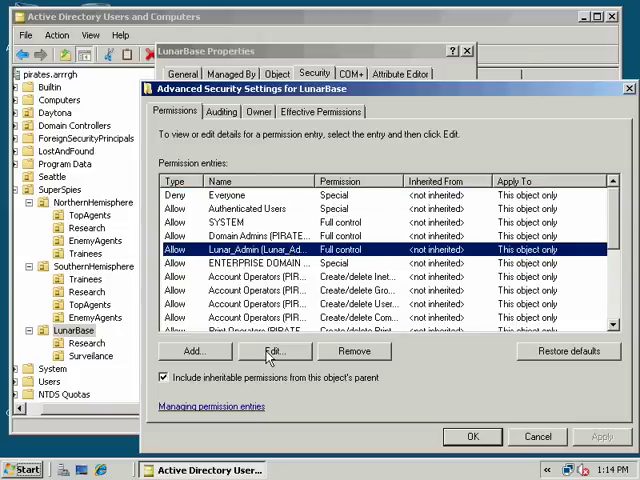
click(272, 352)
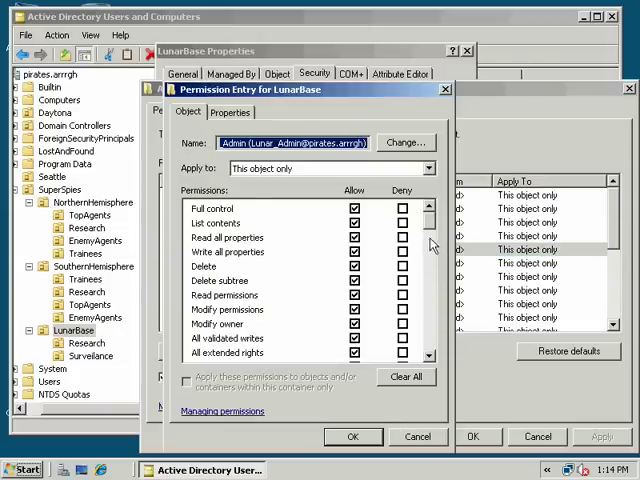
scroll(down, 3)
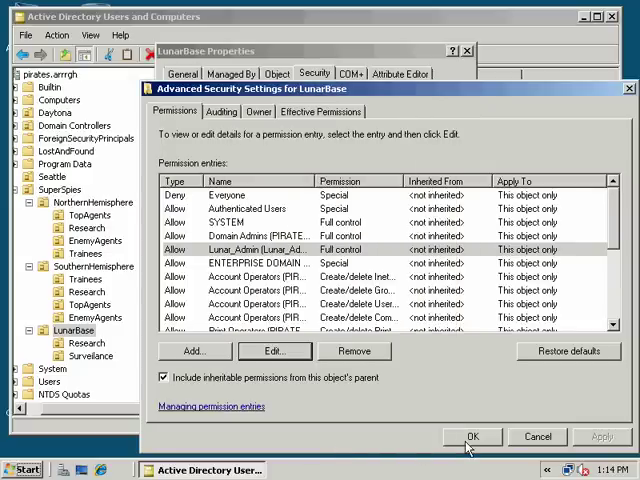
click(470, 436)
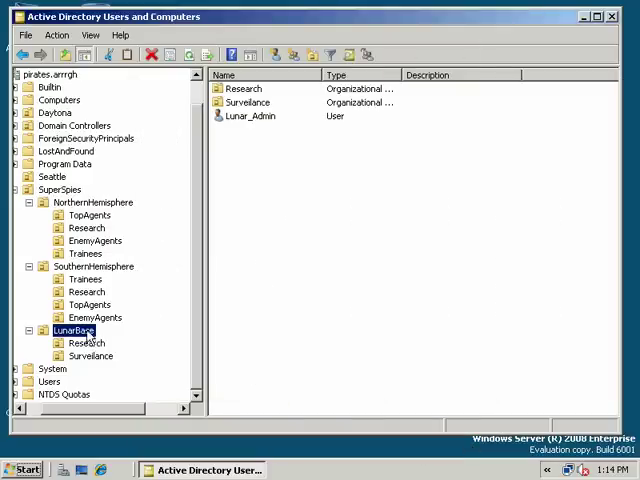
mouse_move(96, 344)
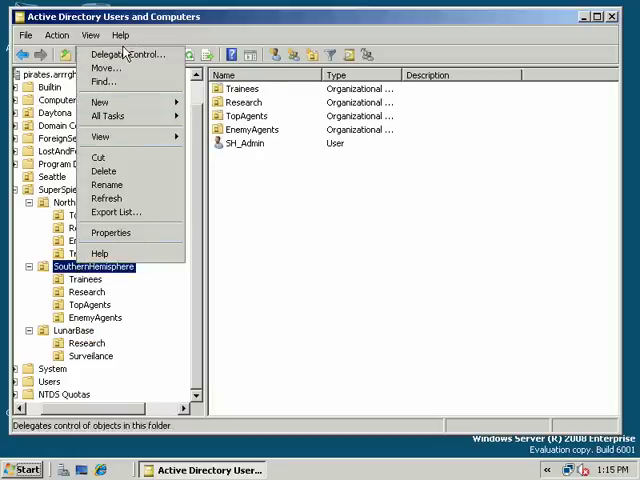
click(72, 202)
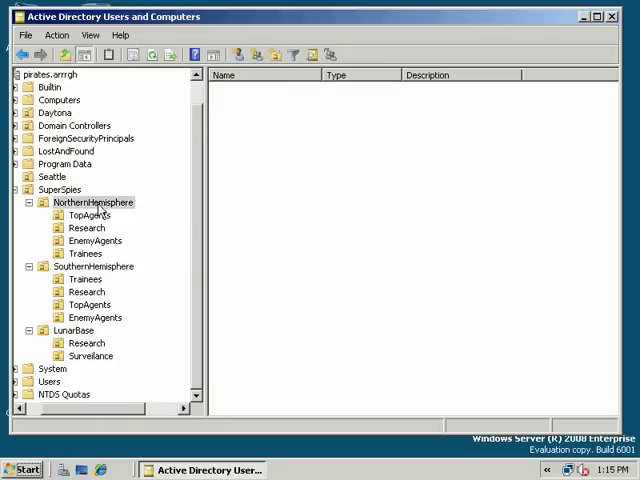
double_click(92, 202)
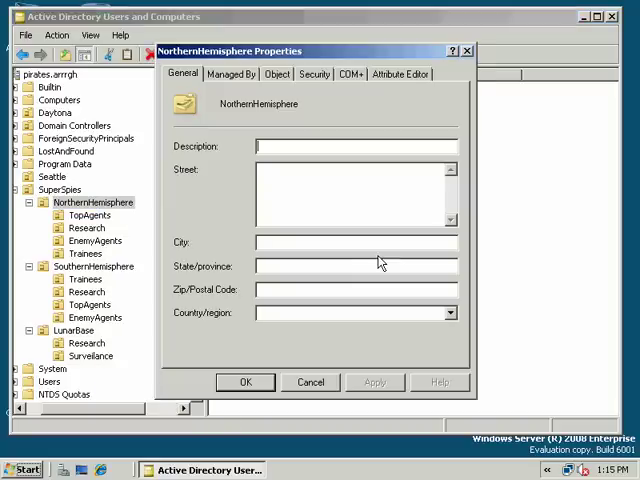
click(314, 72)
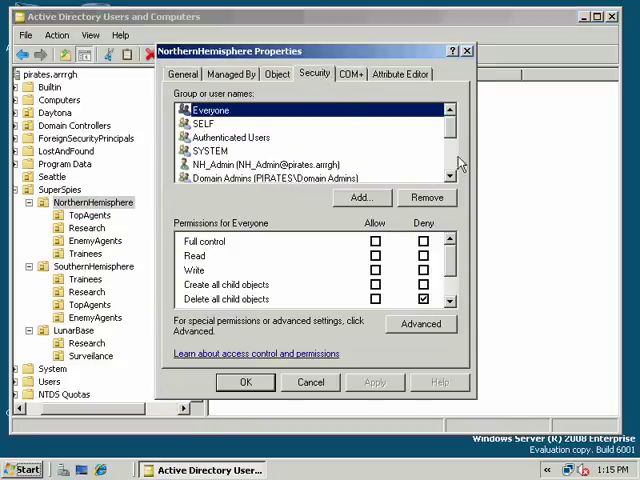
click(280, 164)
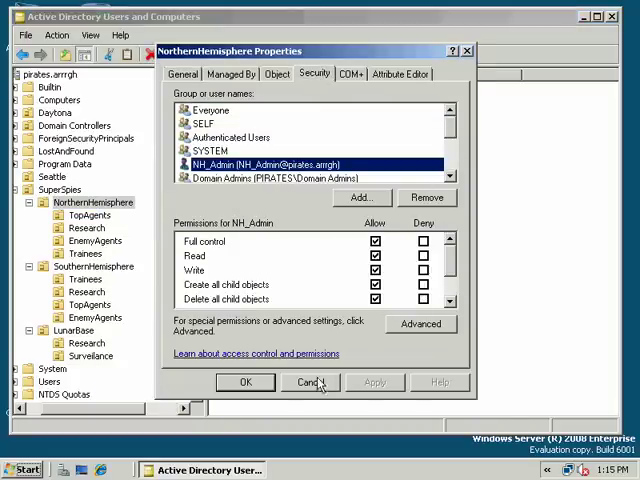
click(310, 382)
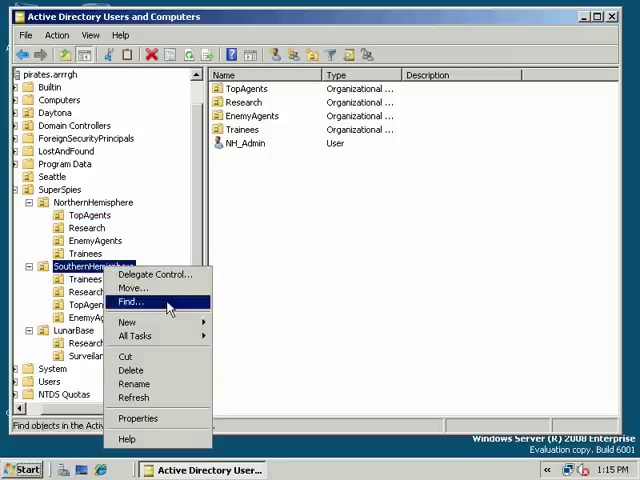
click(128, 322)
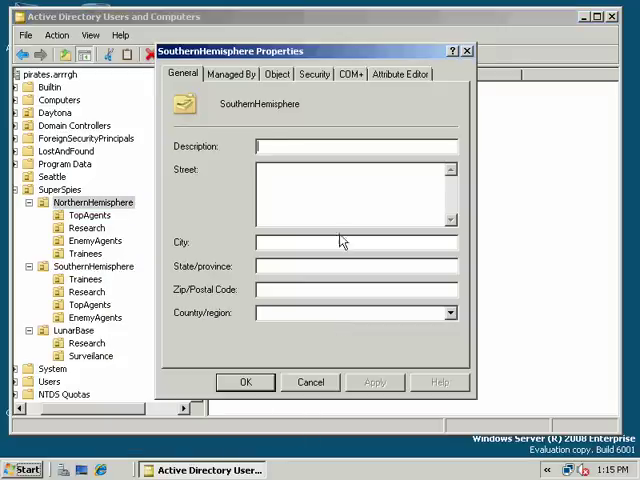
click(312, 72)
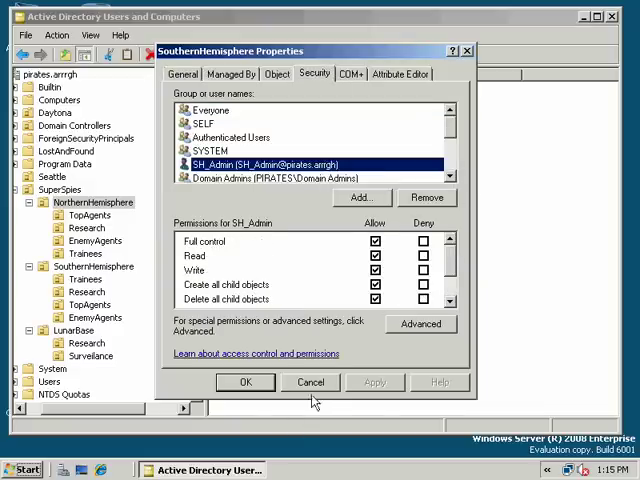
right_click(72, 330)
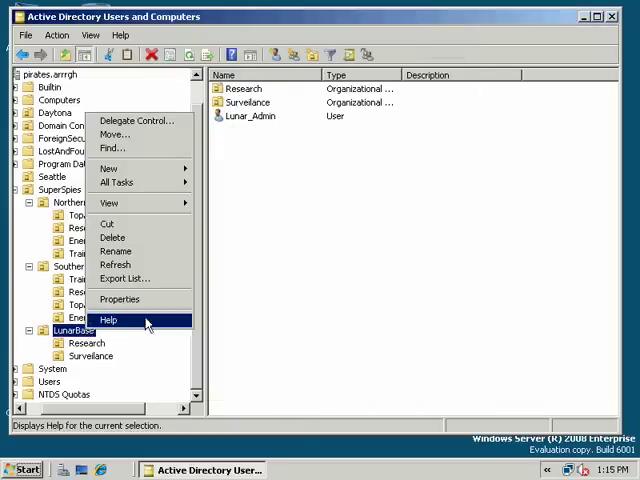
click(118, 300)
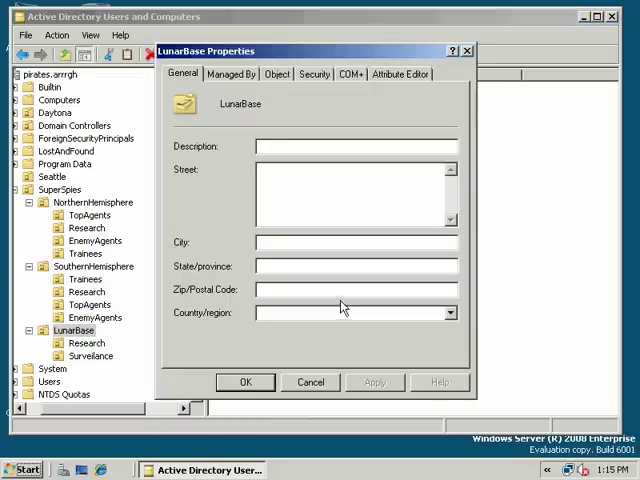
click(312, 72)
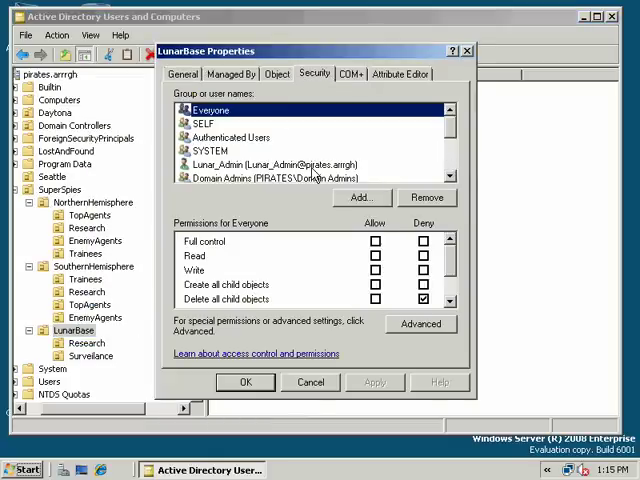
click(270, 164)
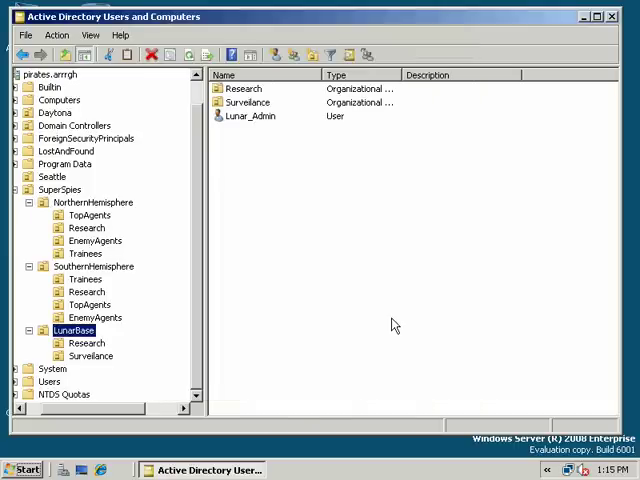
mouse_move(314, 260)
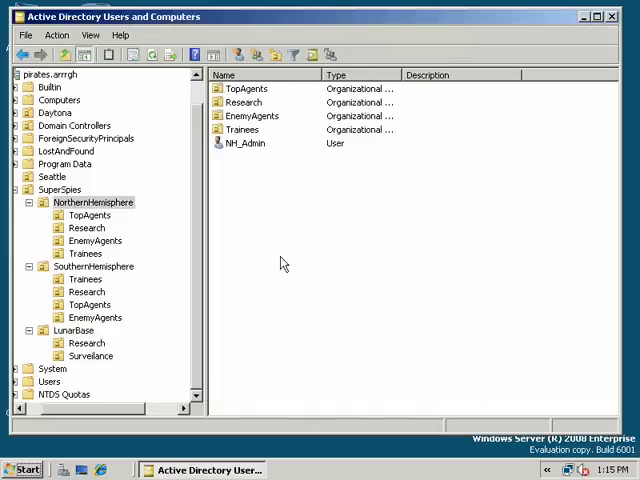
mouse_move(208, 304)
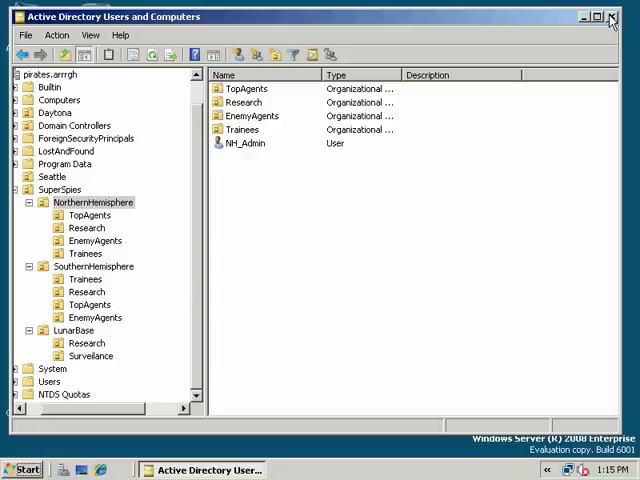
mouse_move(616, 16)
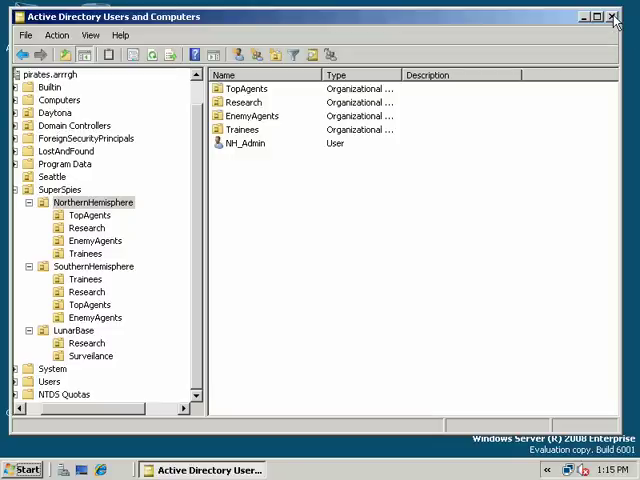
Close the Active Directory Users and Computers console, leaving the desktop
click(612, 16)
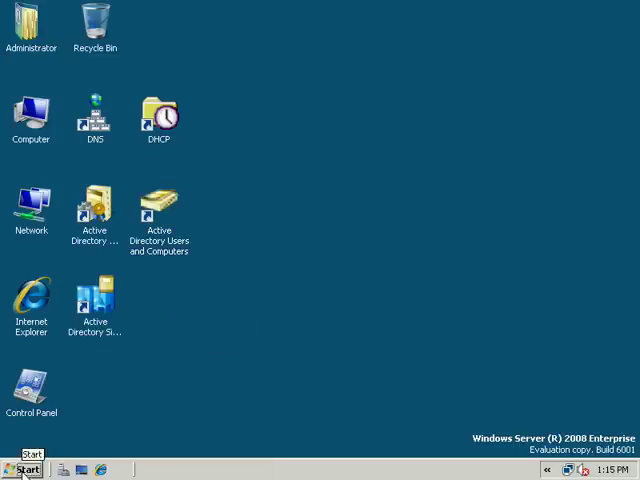
Reopen the console to check NH_Admin's Member Of list, then bring up the Start log-off option
click(24, 470)
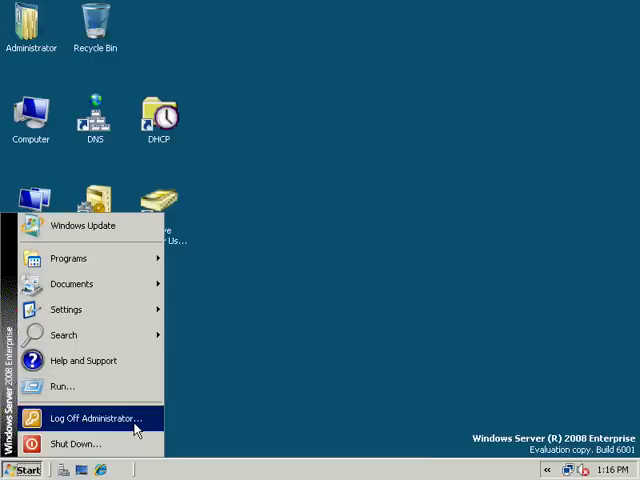
click(260, 250)
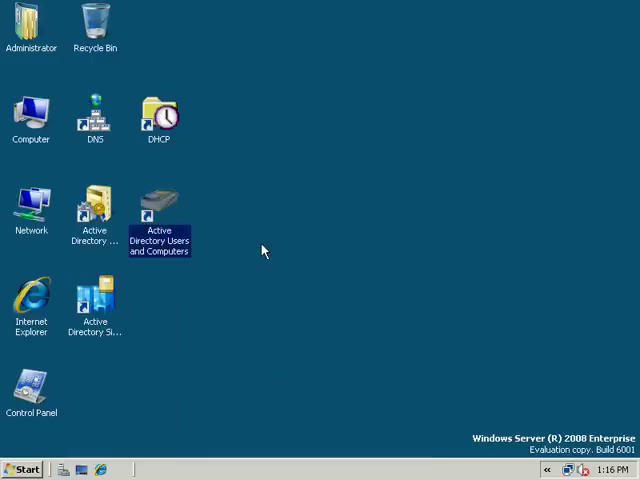
double_click(158, 200)
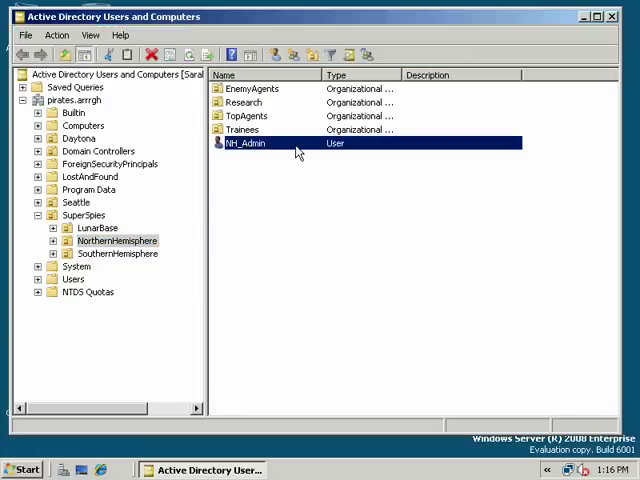
double_click(244, 144)
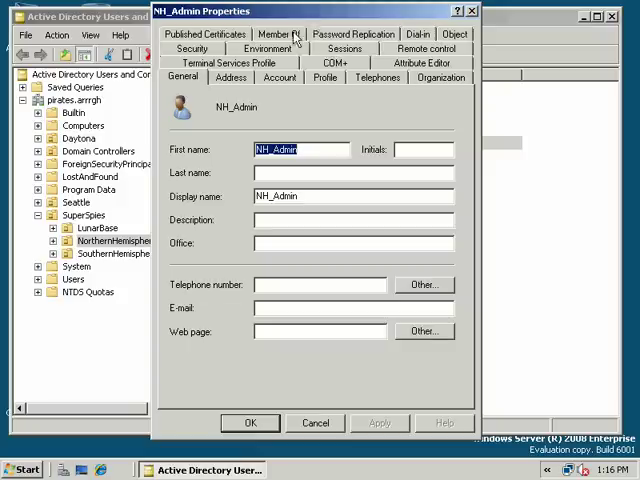
click(282, 32)
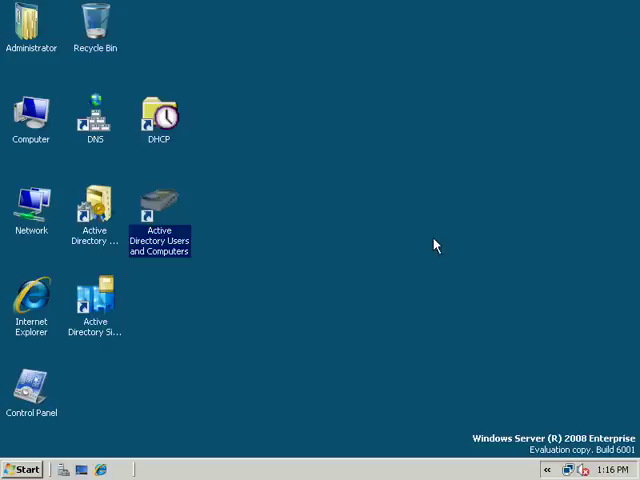
click(20, 468)
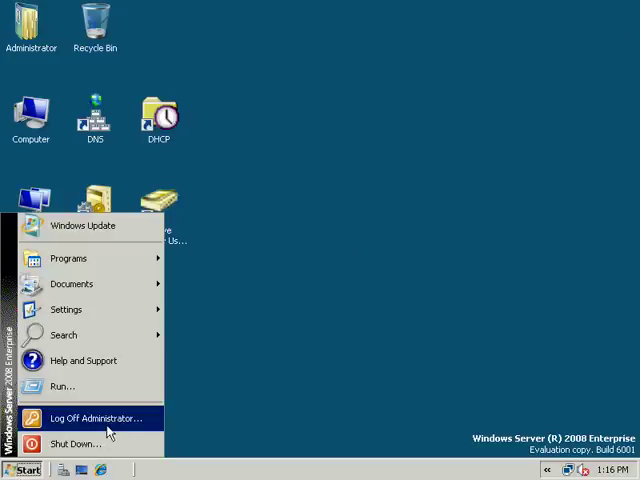
Log off Administrator and bring up the sign-in prompt with Ctrl+Alt+Delete
click(96, 414)
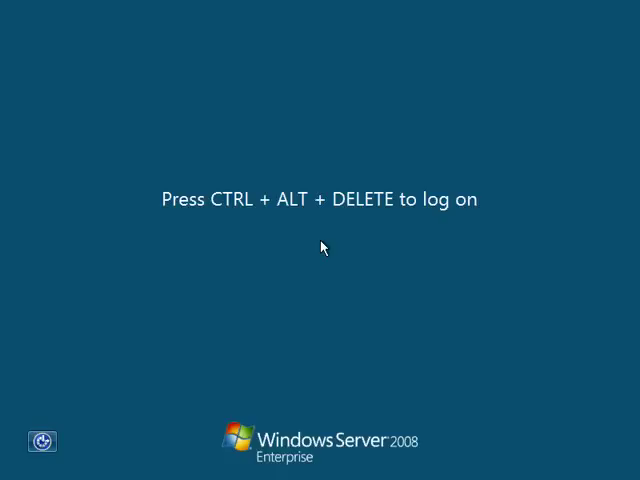
key(ctrl+alt+delete)
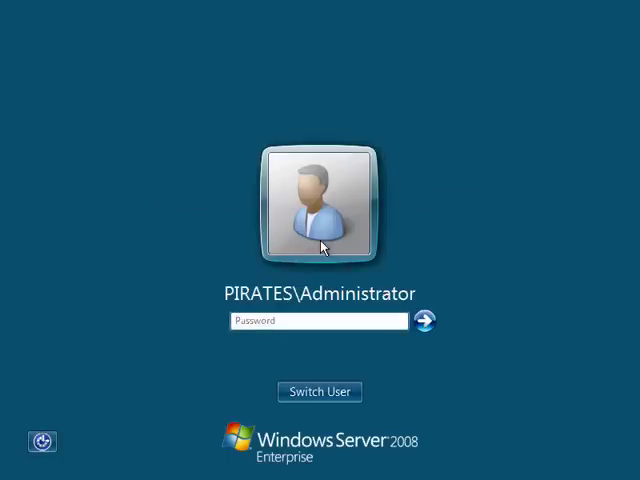
Attempt to sign in as PIRATES\NH_Admin, which is refused as a disallowed logon method
click(320, 392)
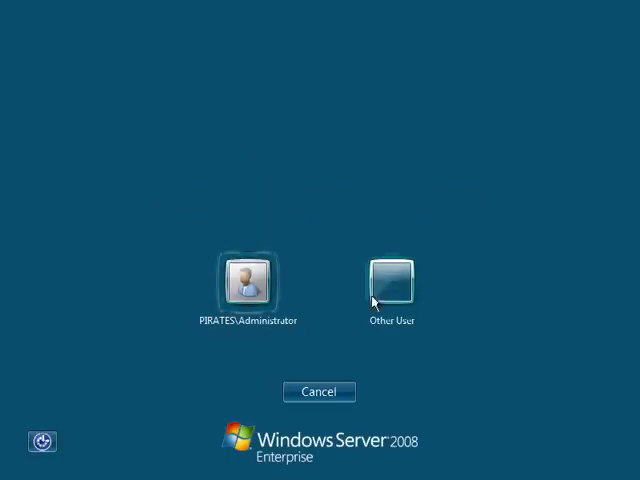
click(392, 278)
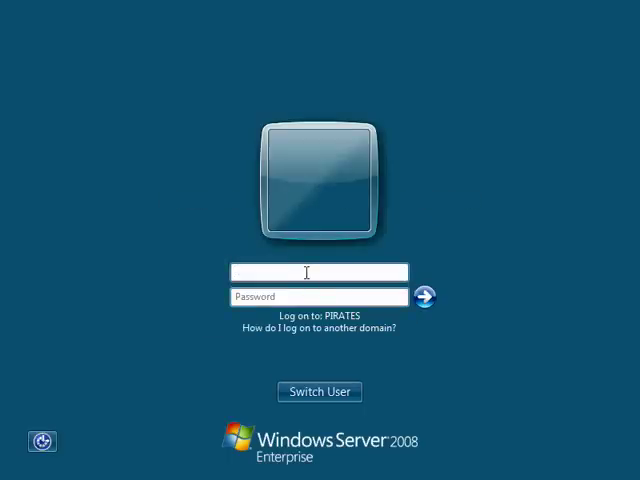
text(PIRATES\)
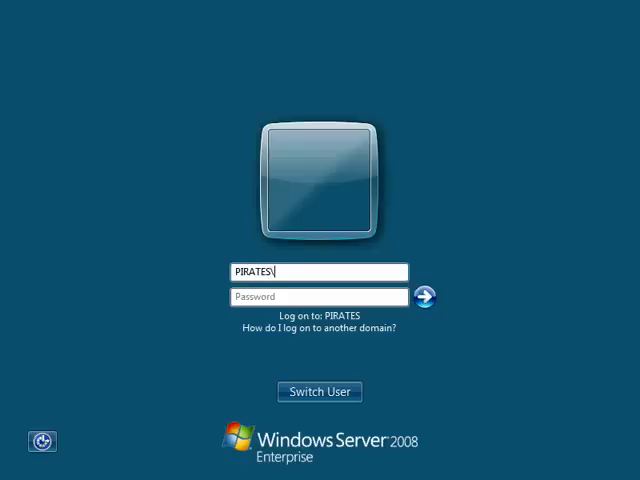
text(N)
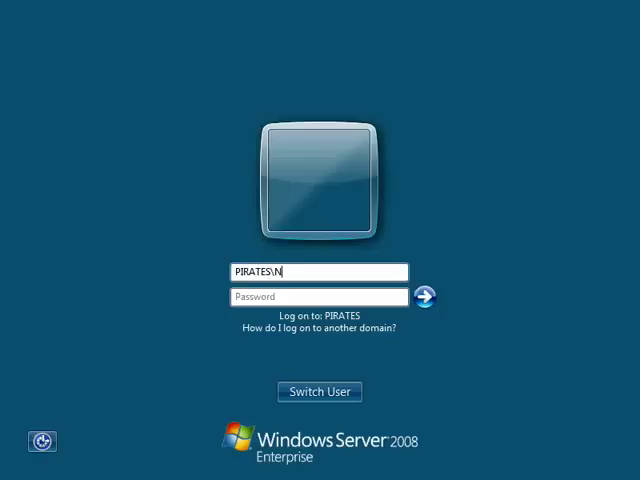
text(H_Admin)
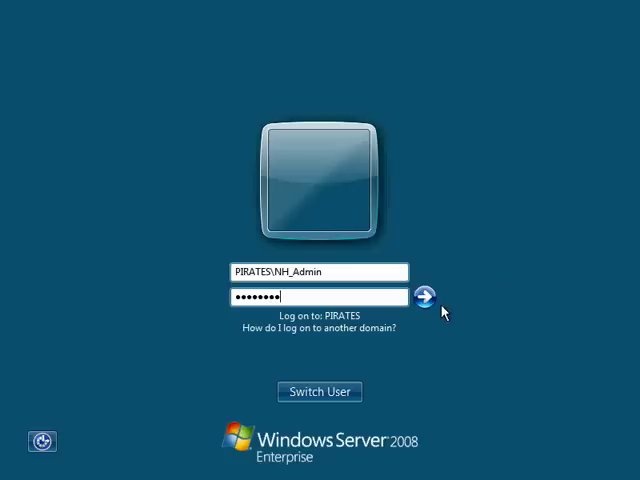
click(424, 298)
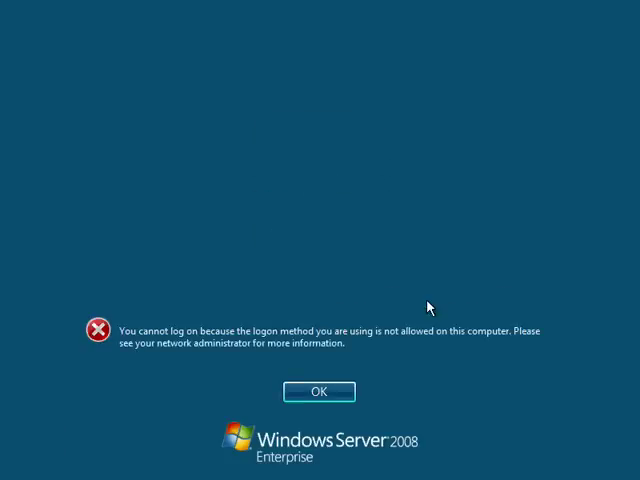
mouse_move(202, 344)
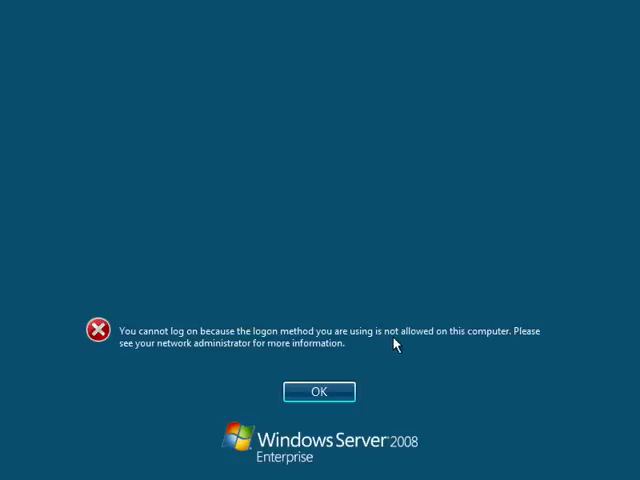
mouse_move(180, 358)
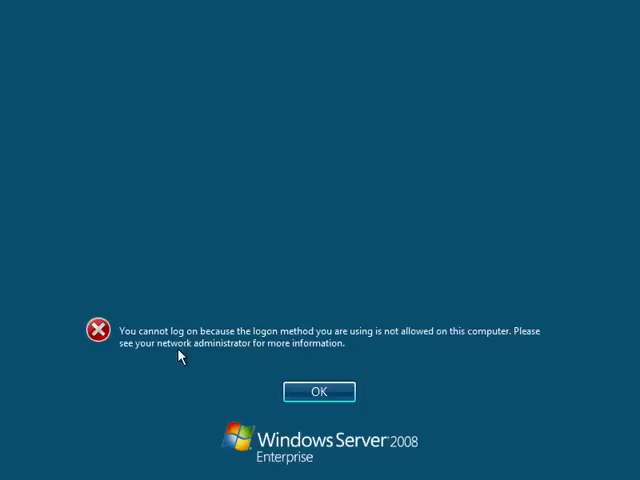
mouse_move(404, 362)
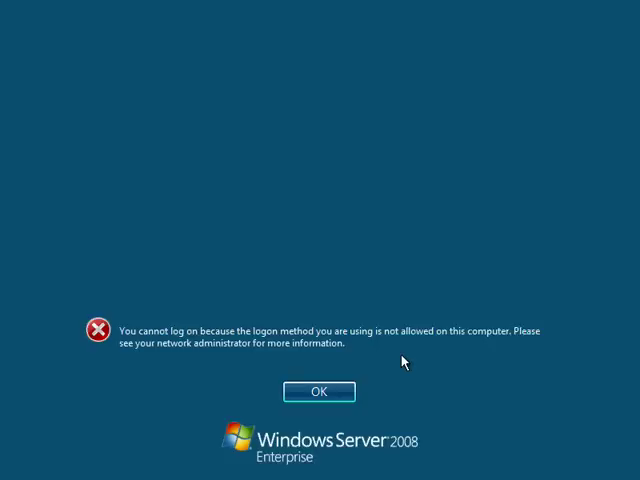
Dismiss the refusal and sign in as PIRATES\administrator to reach the desktop
click(320, 392)
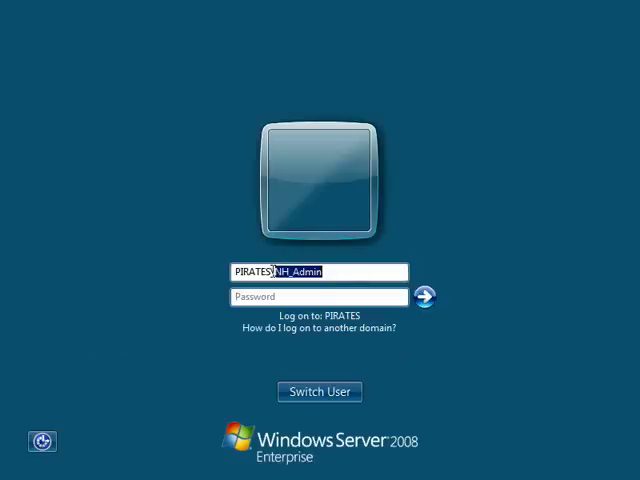
text(adminis)
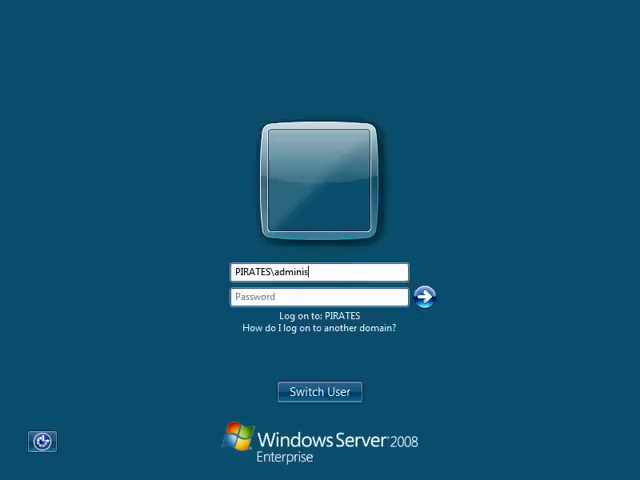
text(trator)
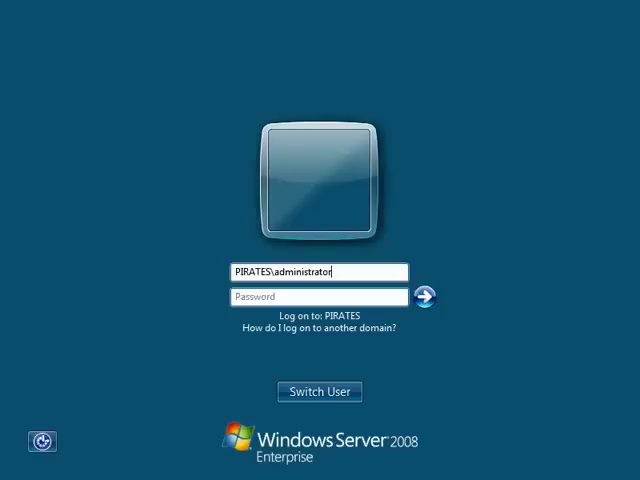
text(••)
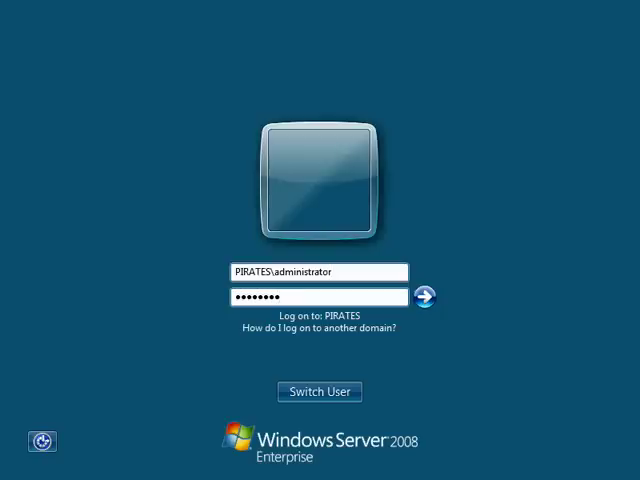
click(424, 296)
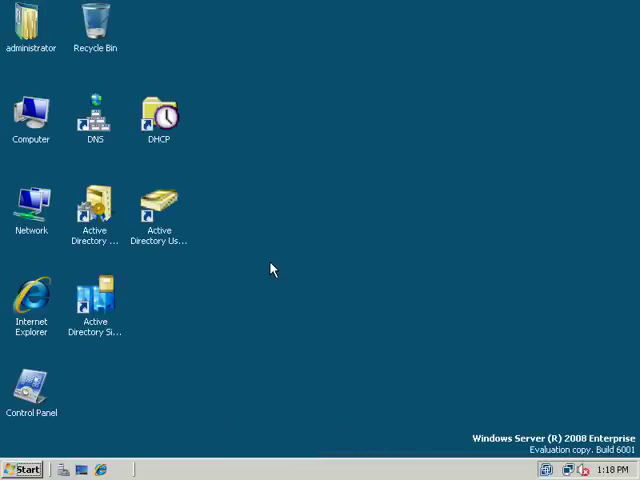
Launch an empty management console via Start > Run with mmc
click(22, 468)
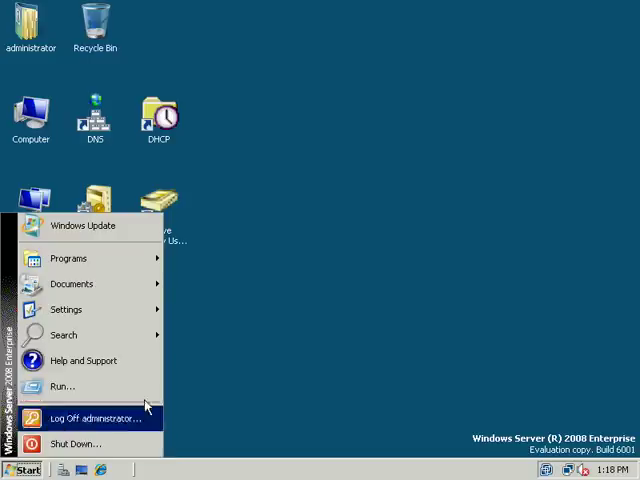
click(60, 386)
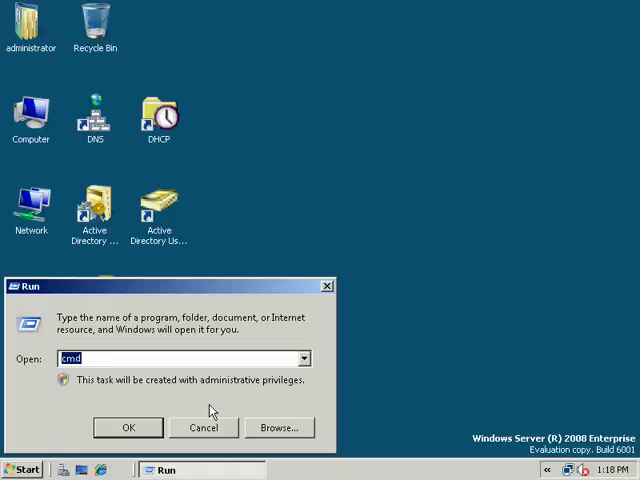
click(128, 428)
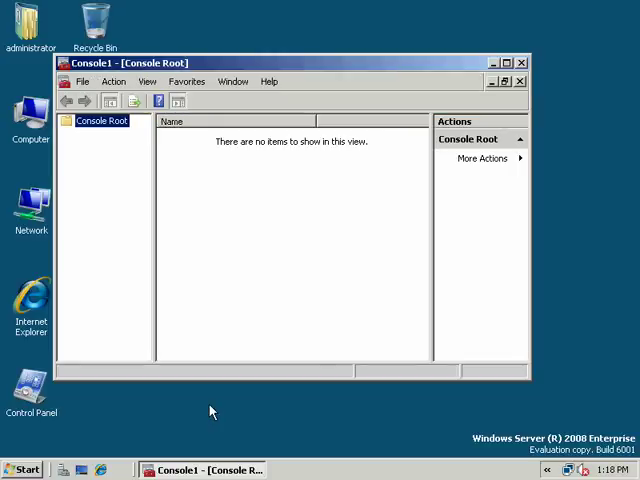
Add the Group Policy Management snap-in to the console root
click(84, 80)
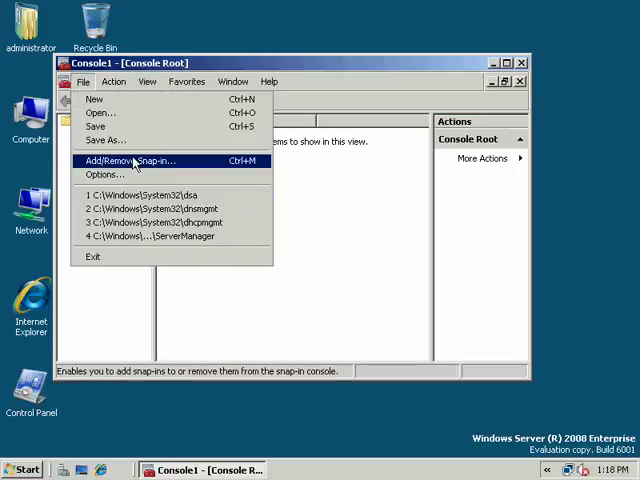
click(128, 160)
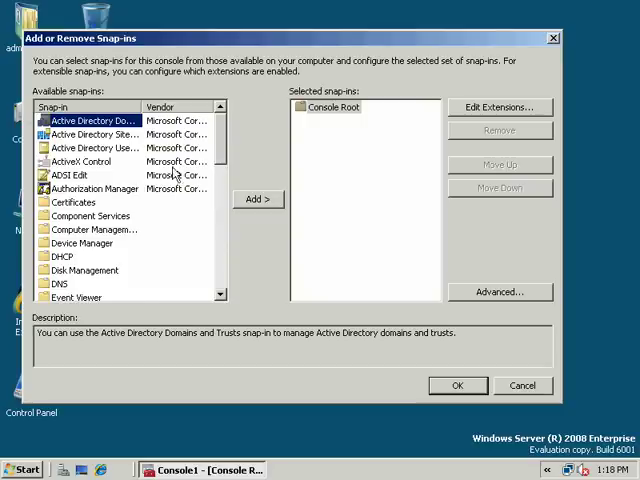
scroll(down, 3)
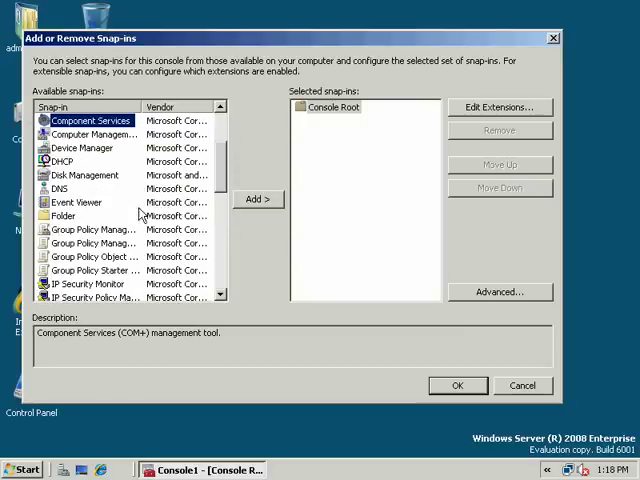
click(258, 200)
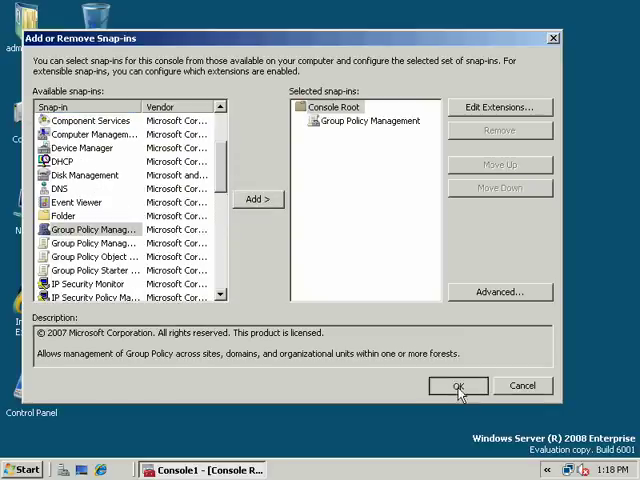
click(456, 386)
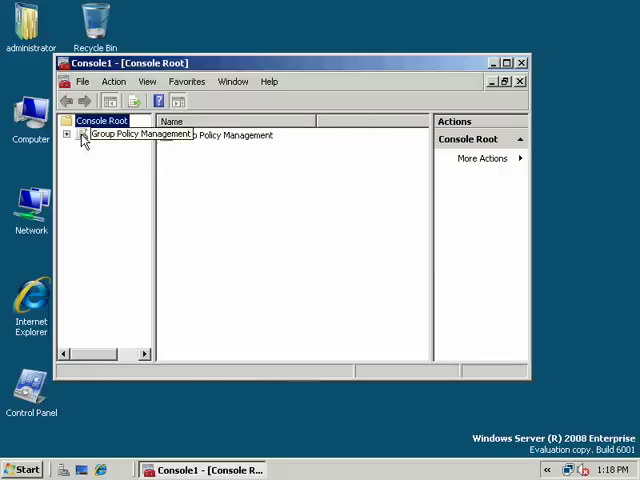
Expand Group Policy Management down through the forest and Domains to the pirates.arrgh domain
click(80, 134)
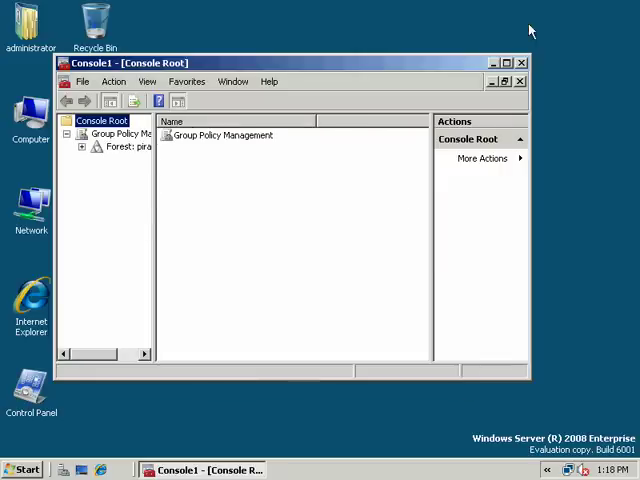
click(508, 56)
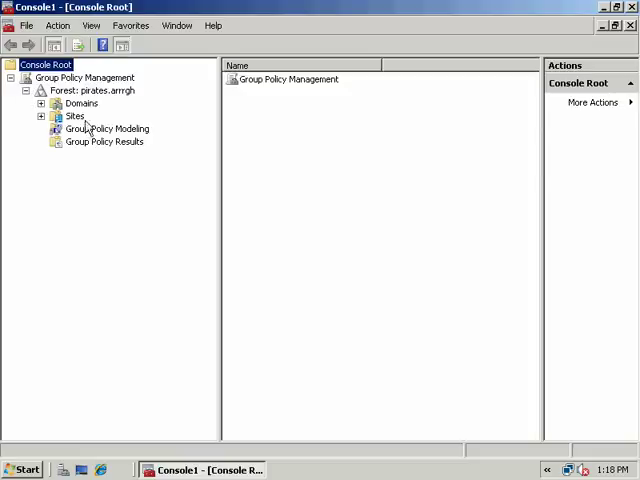
click(76, 102)
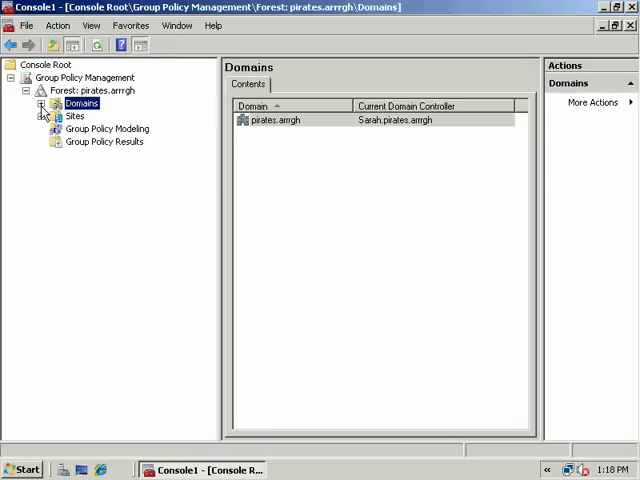
click(36, 104)
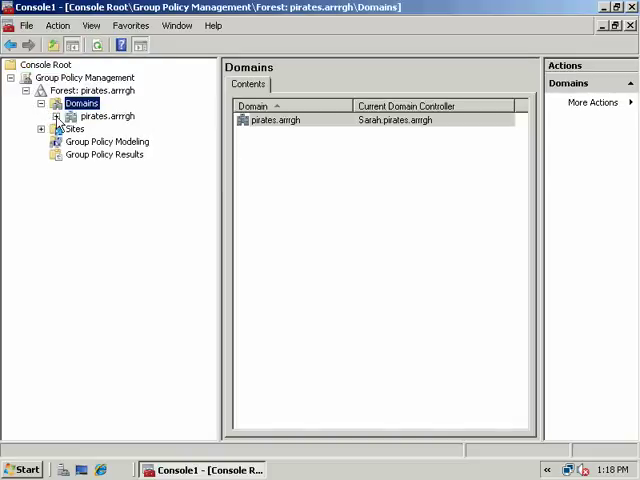
click(94, 116)
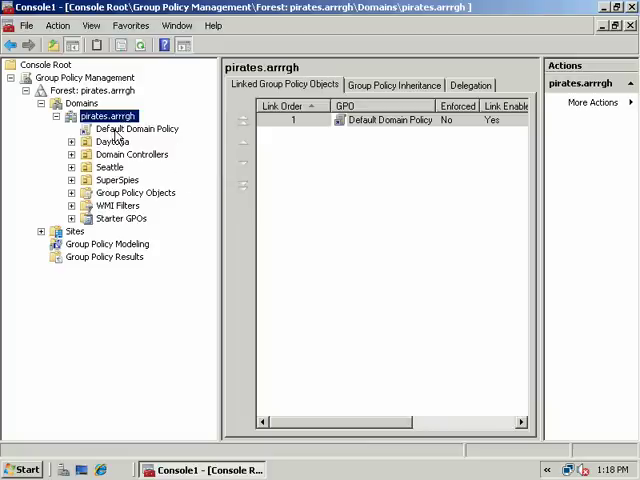
View the Default Domain Controllers Policy and Default Domain Policy link details
click(132, 154)
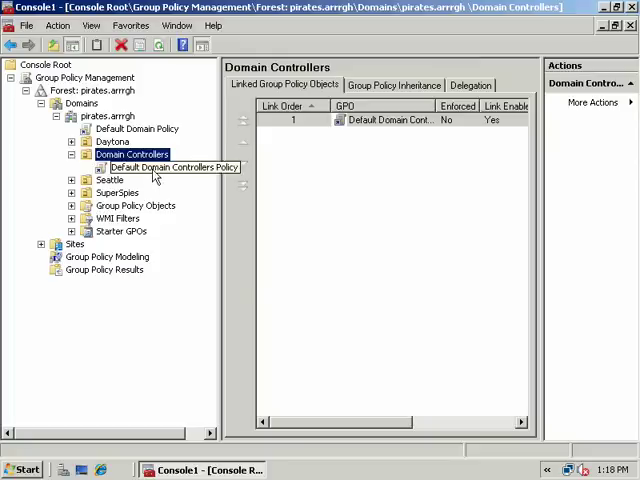
click(170, 168)
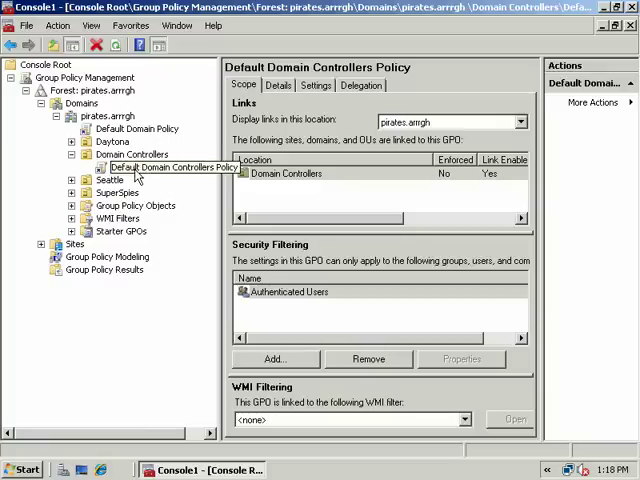
click(168, 168)
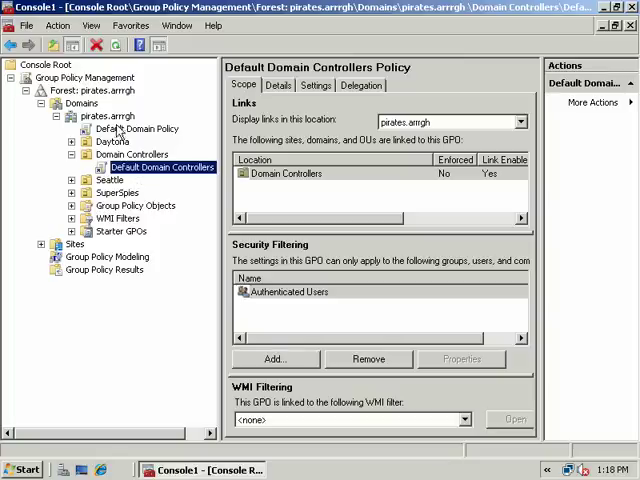
click(136, 128)
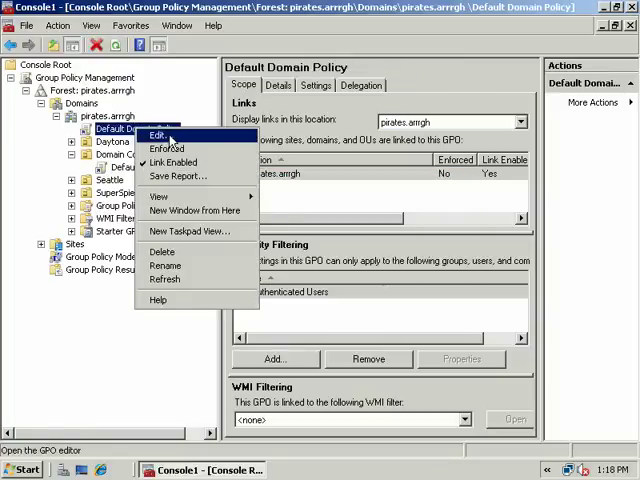
Edit Default Domain Policy down to Computer Configuration Security Settings, then close the editor
click(160, 136)
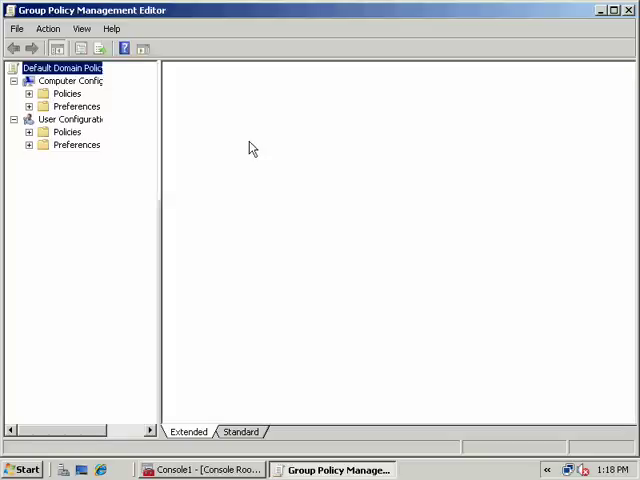
click(36, 96)
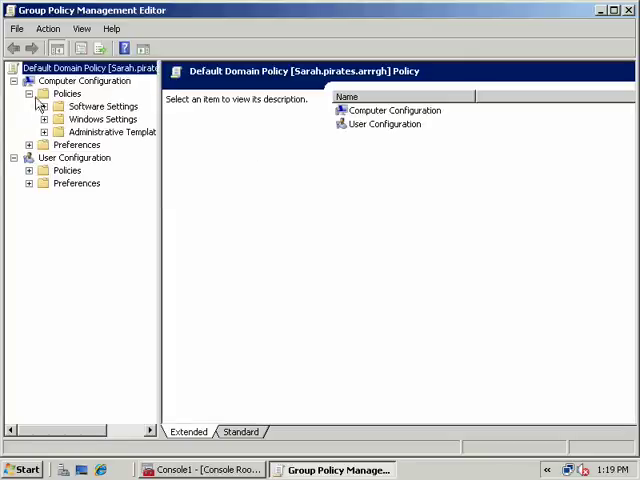
click(46, 118)
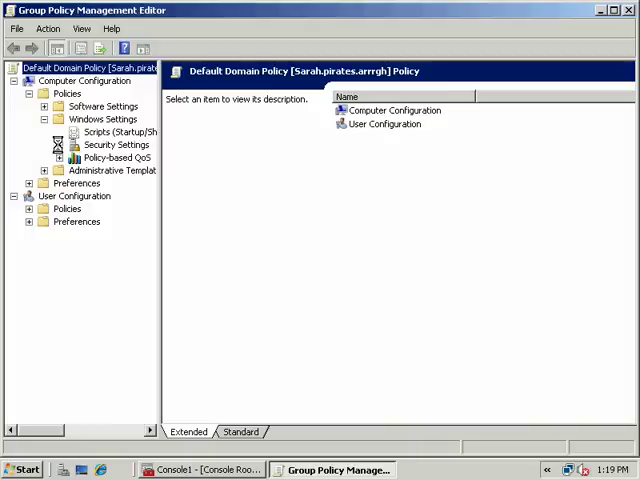
click(60, 144)
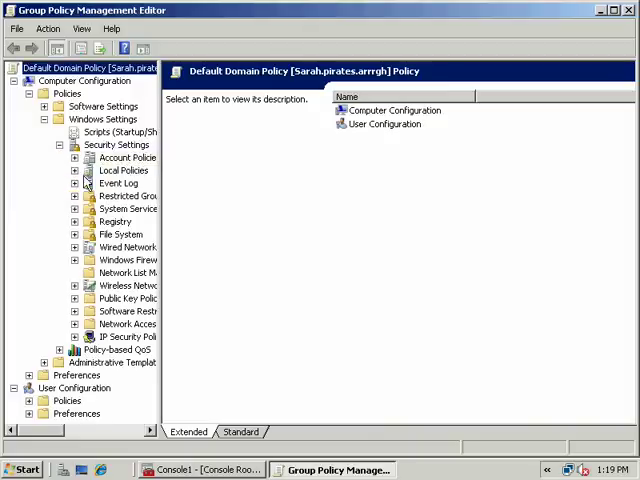
click(76, 170)
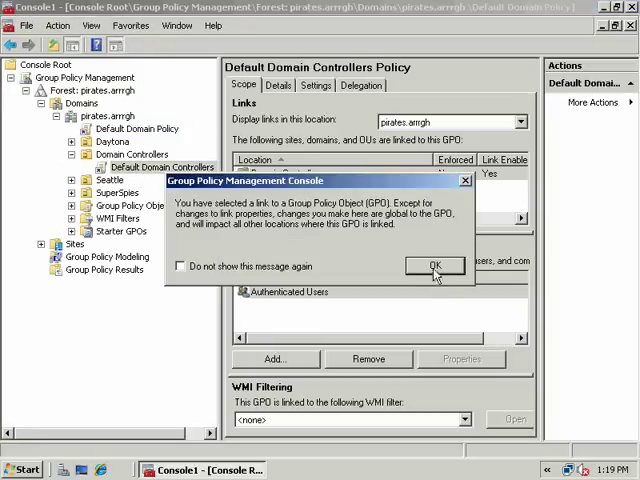
Dismiss the linked-policy warning and open Default Domain Controllers Policy for editing
click(432, 264)
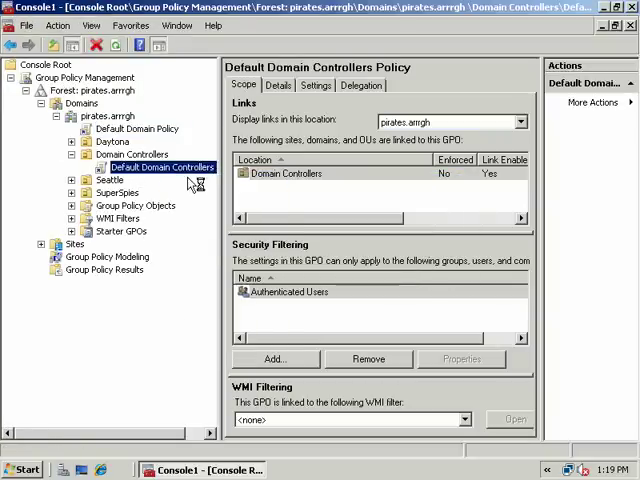
double_click(164, 168)
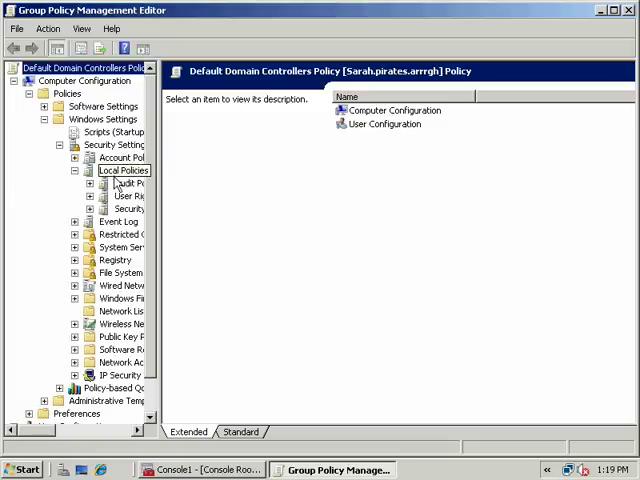
Add Domain Users to the Allow log on locally right under User Rights Assignment
click(122, 196)
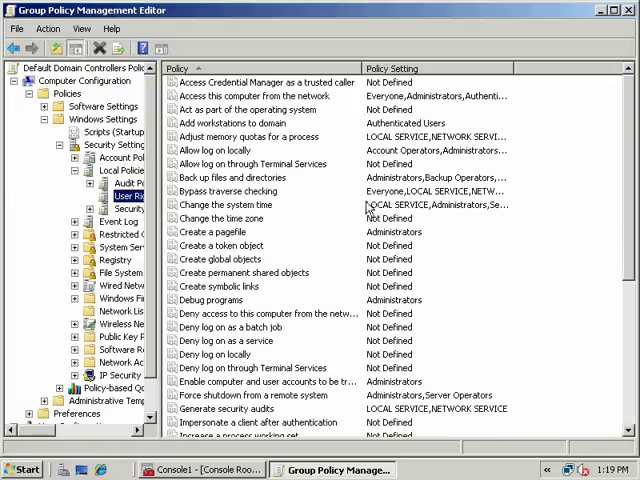
click(218, 150)
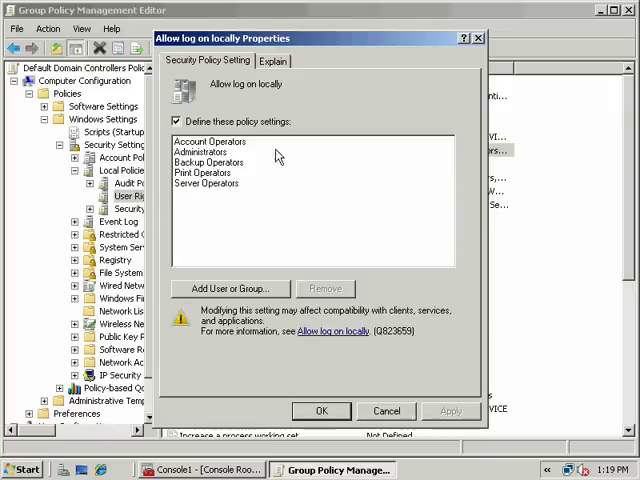
click(232, 288)
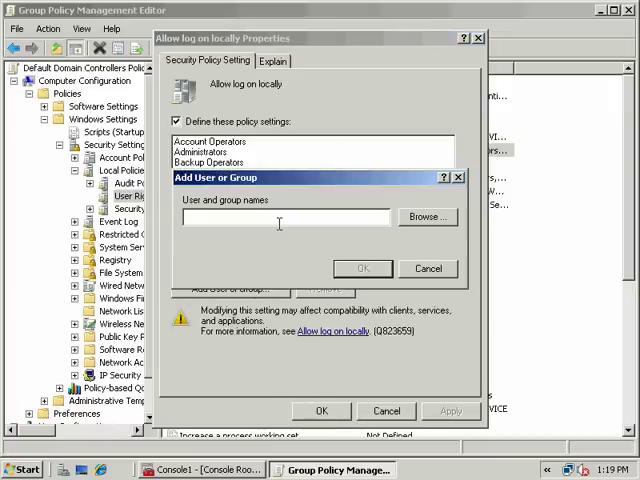
text(domain user)
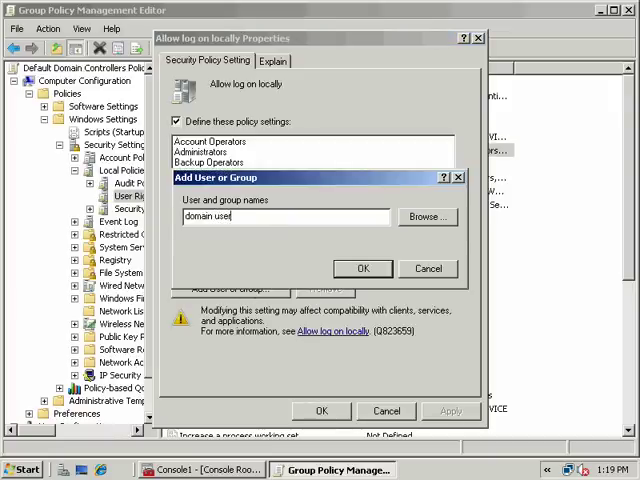
click(362, 268)
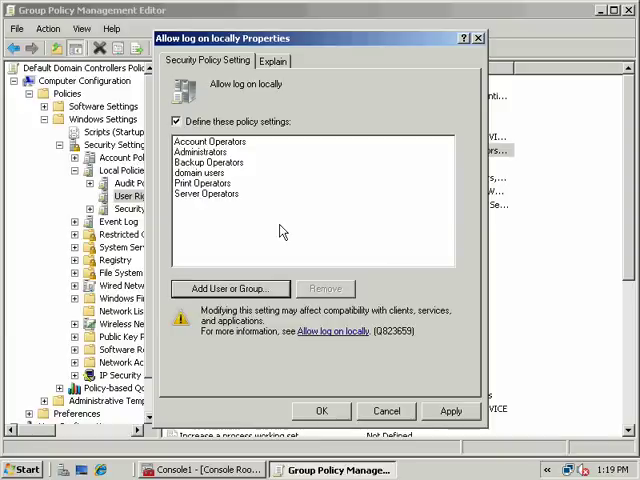
click(200, 172)
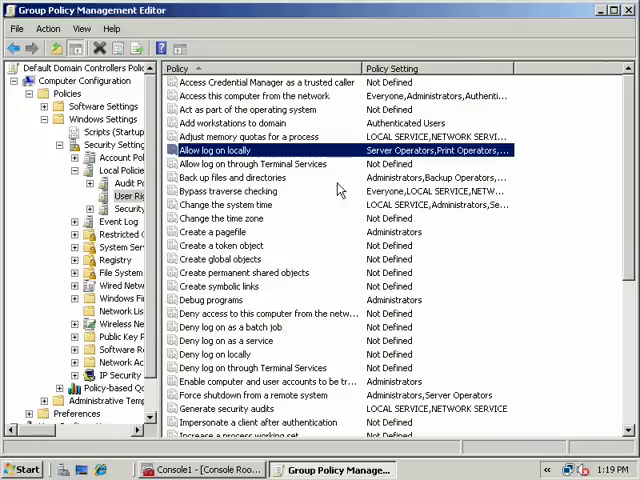
mouse_move(512, 88)
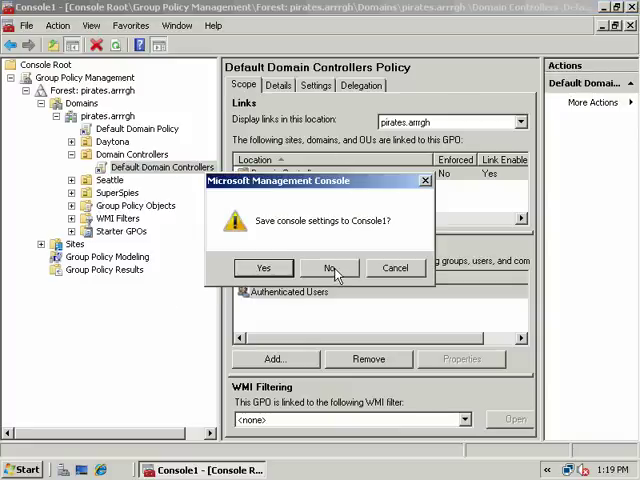
Close the console without saving settings and start entering the gpupdate/cmd command in Run
click(328, 268)
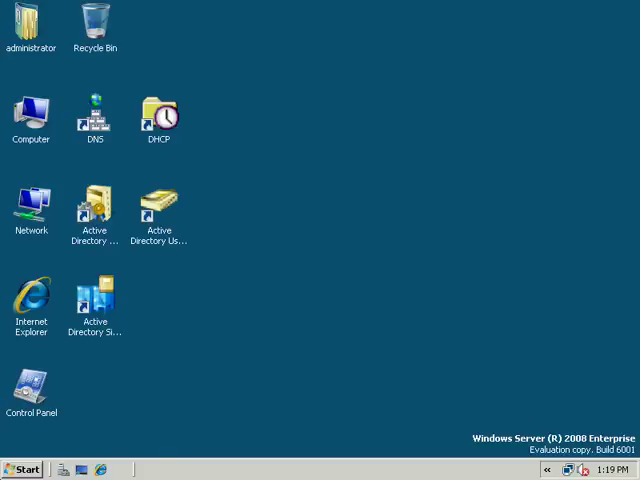
text(mmc)
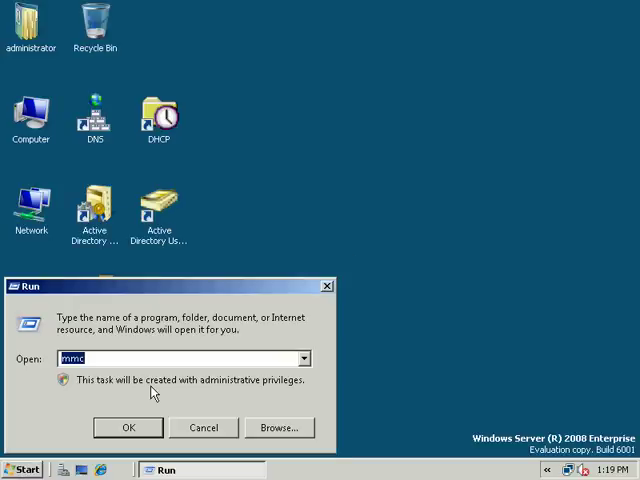
text(gp)
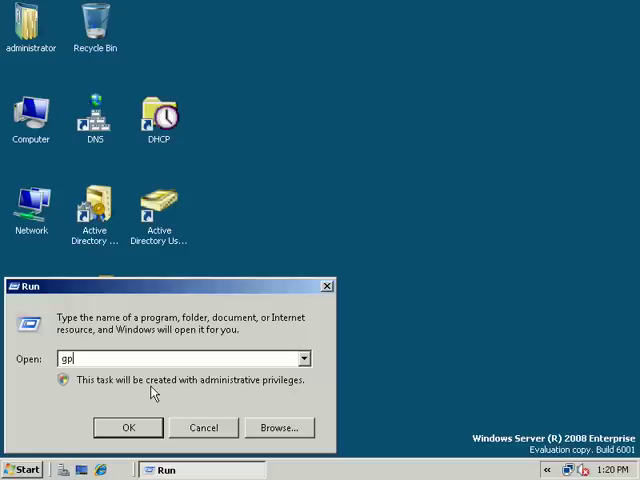
text(update)
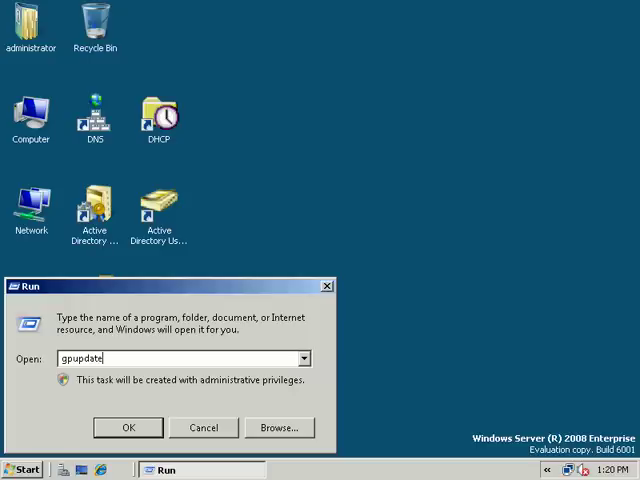
text(c)
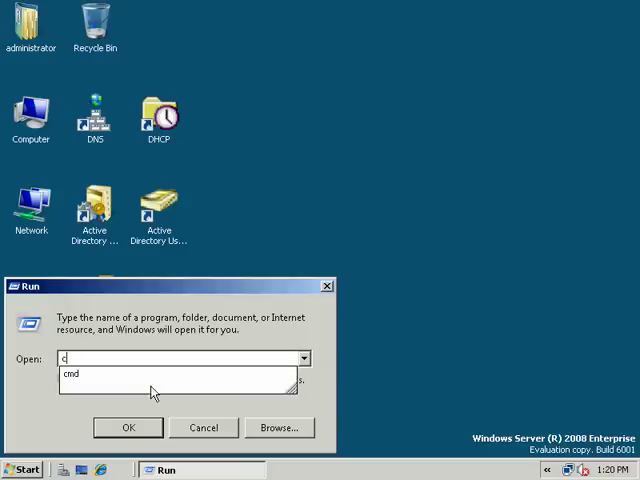
Run gpupdate until user and computer policy updates succeed, then log off administrator
click(128, 428)
text(gpupdate)
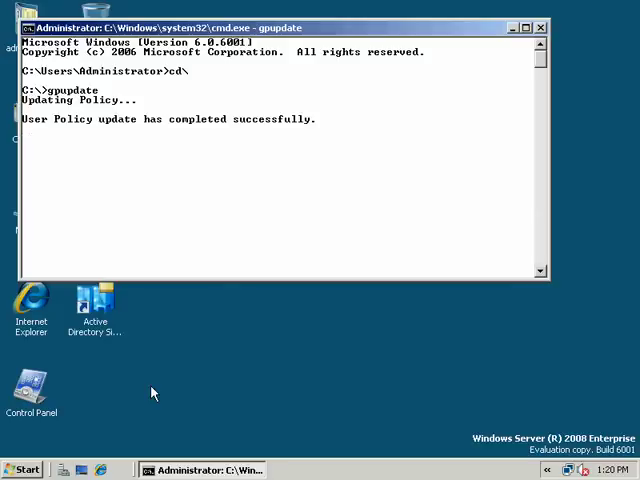
mouse_move(296, 148)
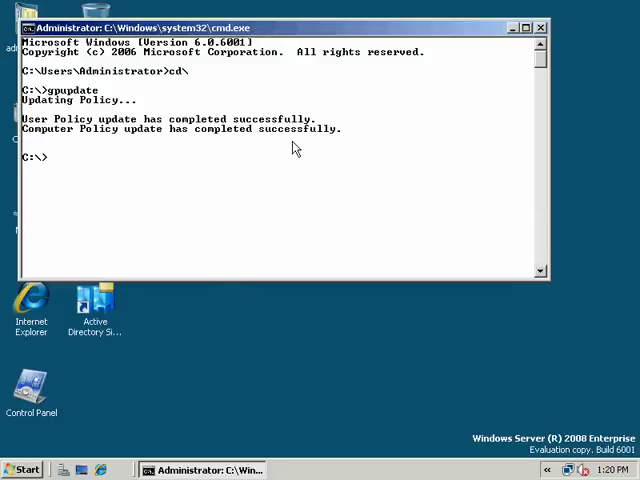
click(24, 468)
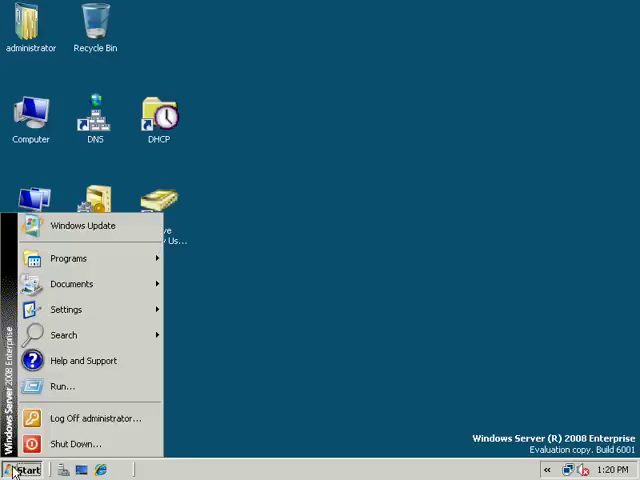
click(360, 294)
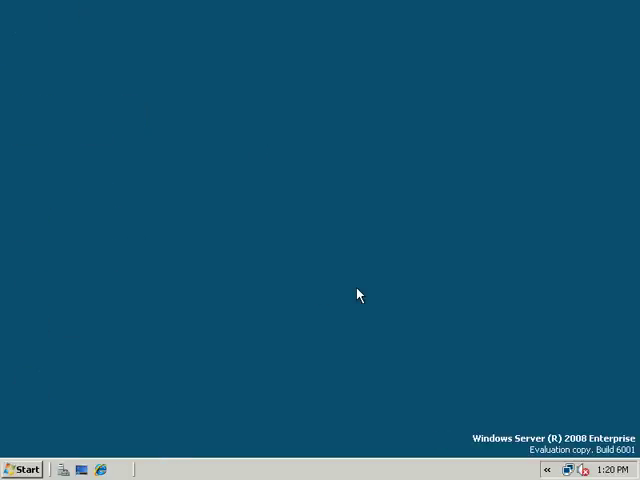